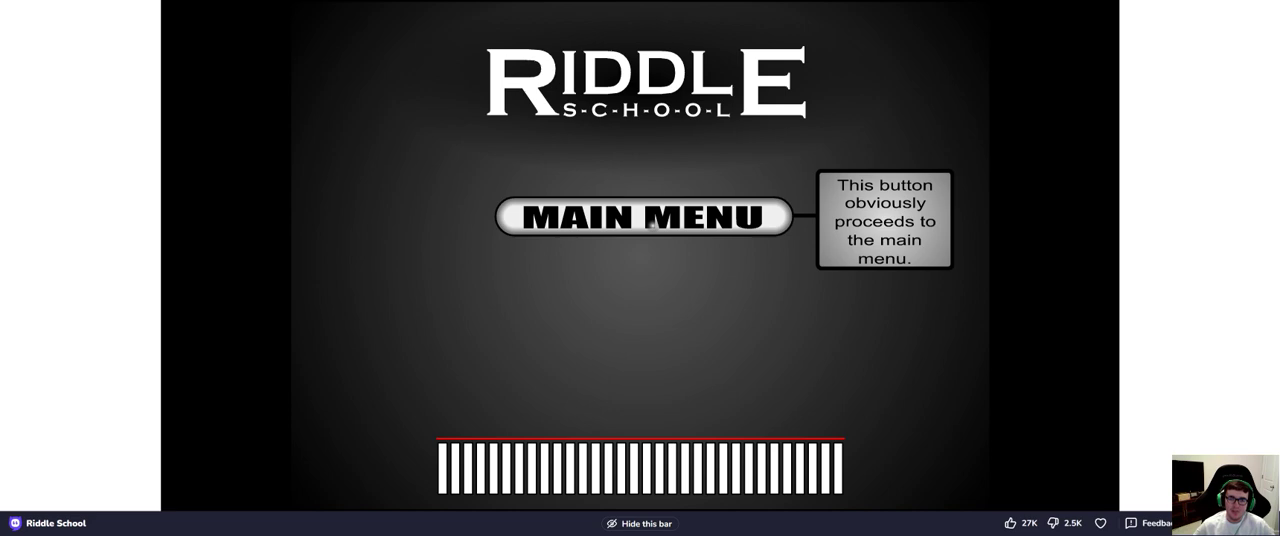
# Leave the title screen and start a new game into the classroom cutscene
pyautogui.click(644, 216)
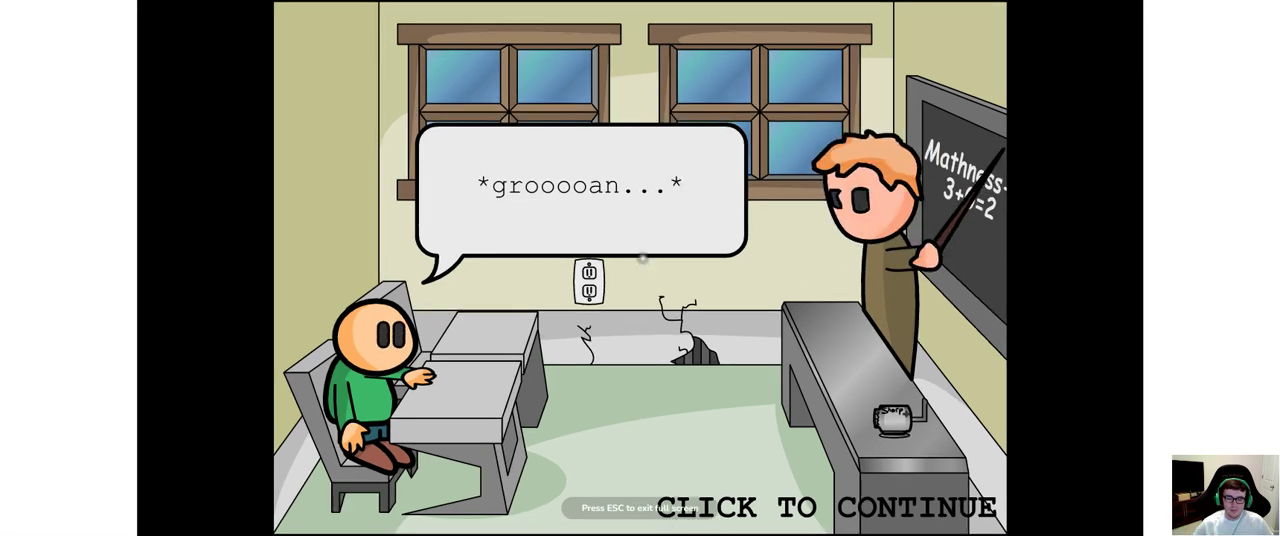
# Continue past the groaning intro dialogue and exit south into the hallway
pyautogui.click(640, 270)
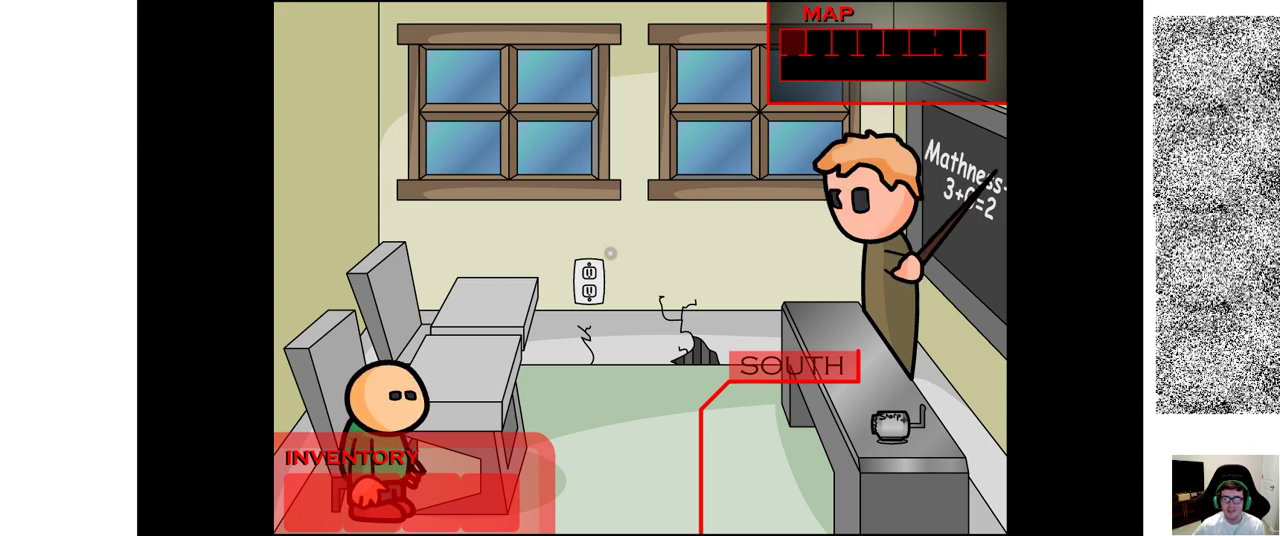
pyautogui.click(588, 280)
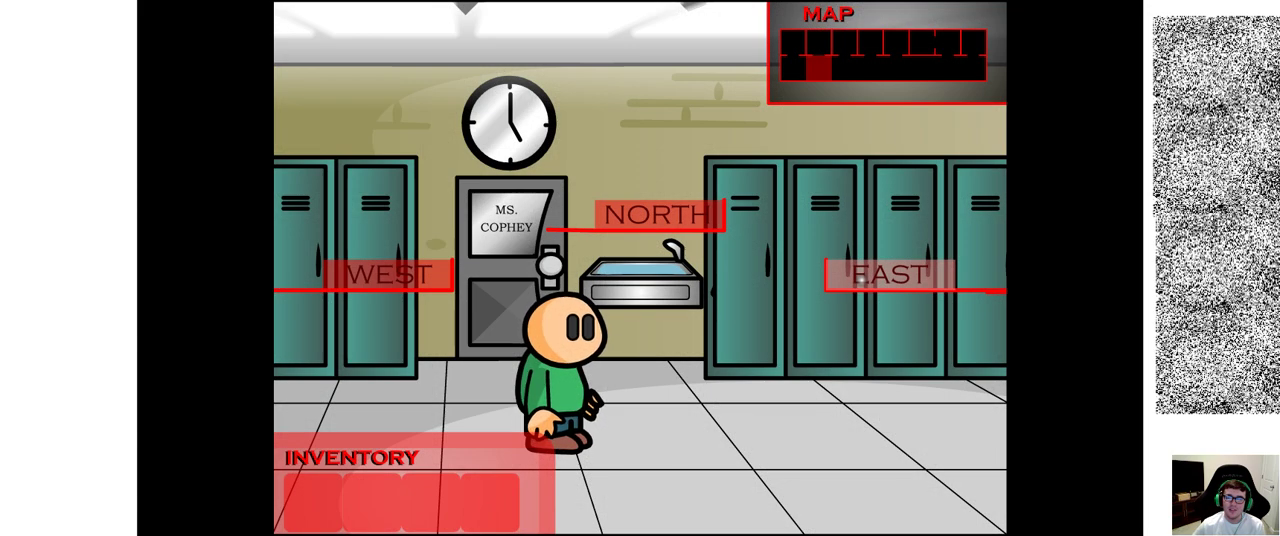
# Visit Ms. Cophey's classroom twice, then walk the hallway into the janitor's closet with the dollar bill
pyautogui.click(656, 216)
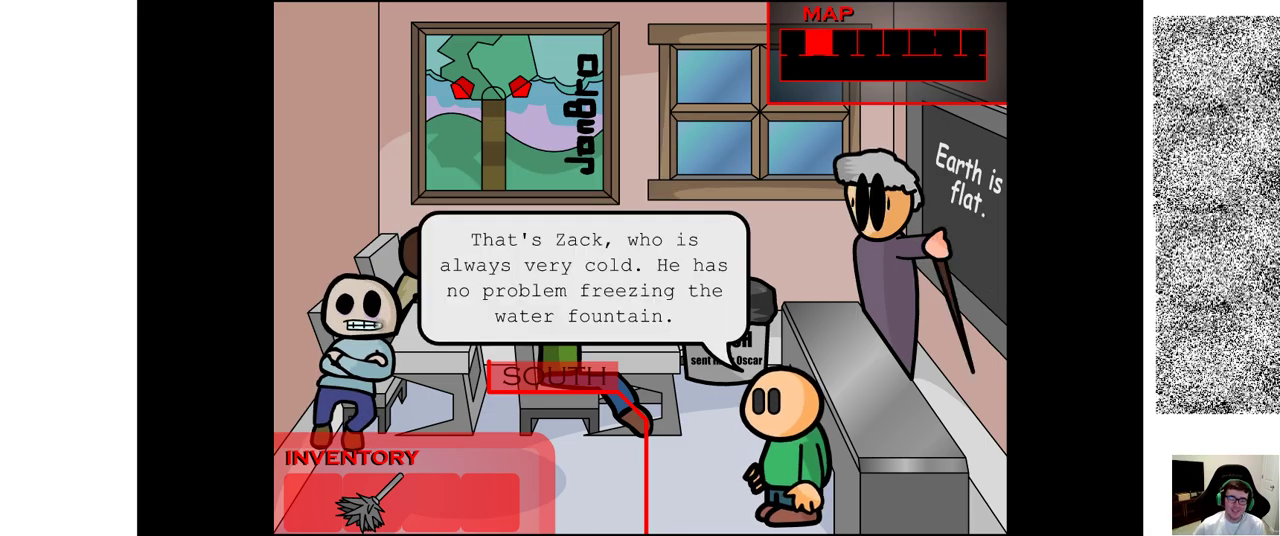
pyautogui.click(560, 376)
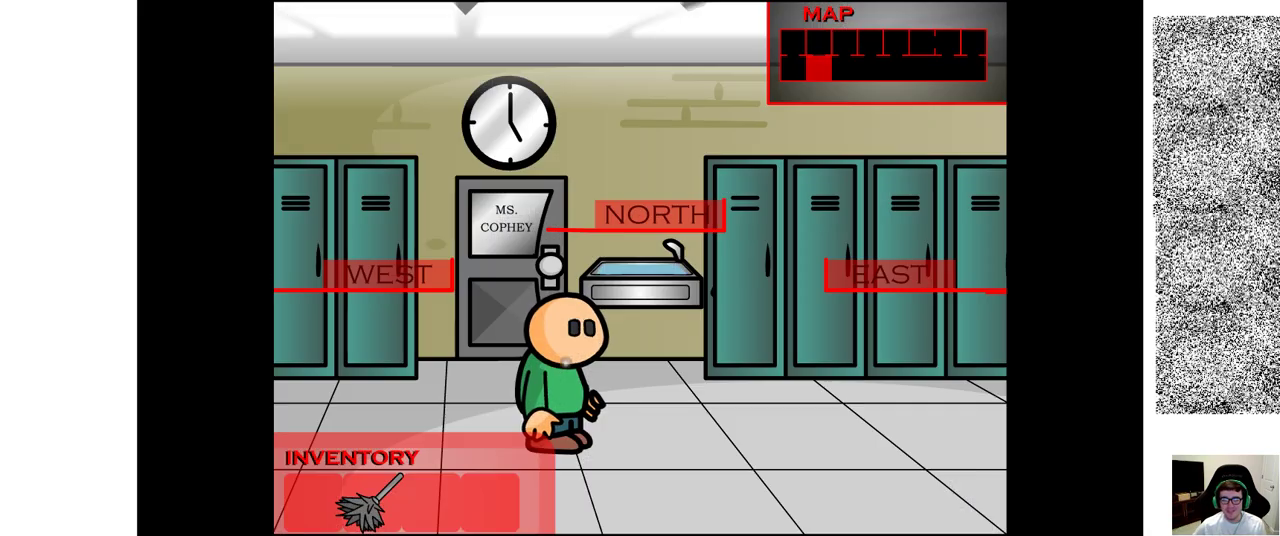
pyautogui.click(656, 216)
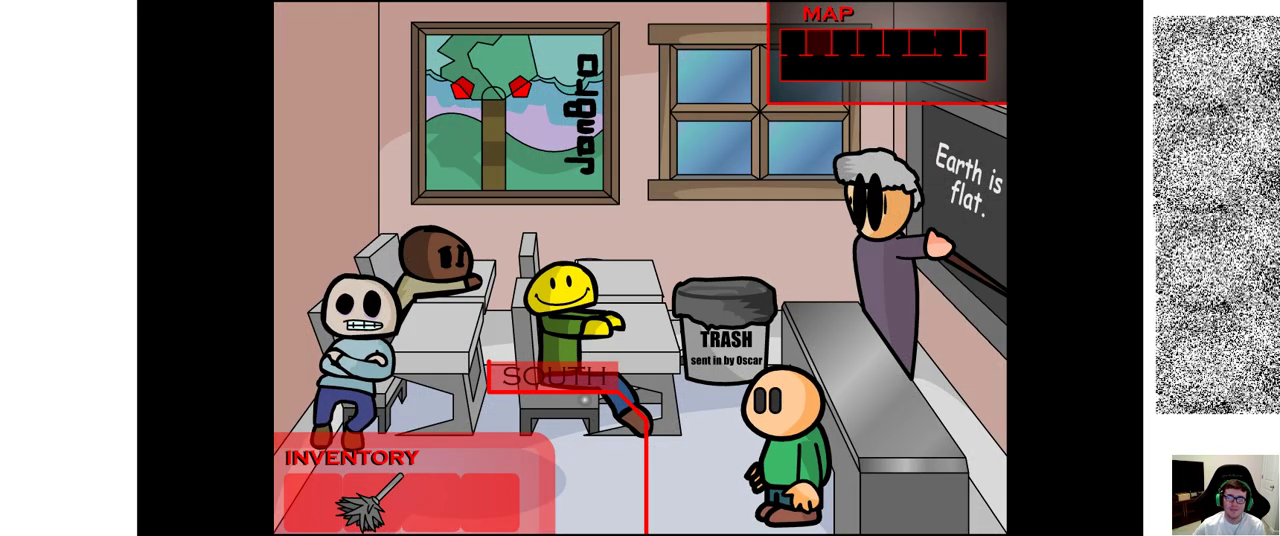
pyautogui.click(556, 378)
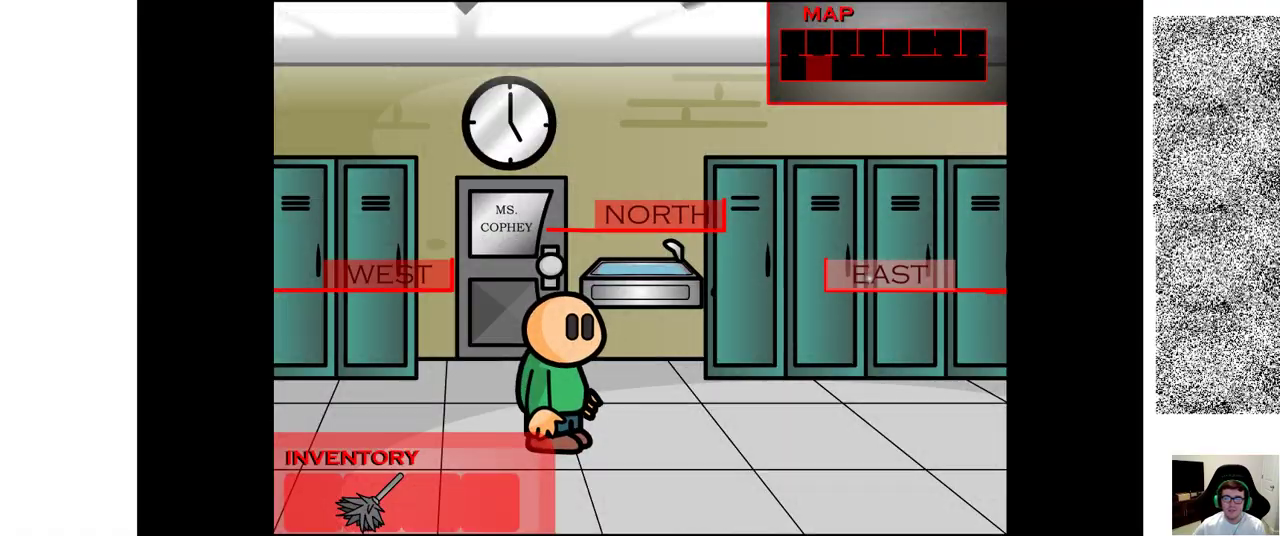
pyautogui.click(656, 216)
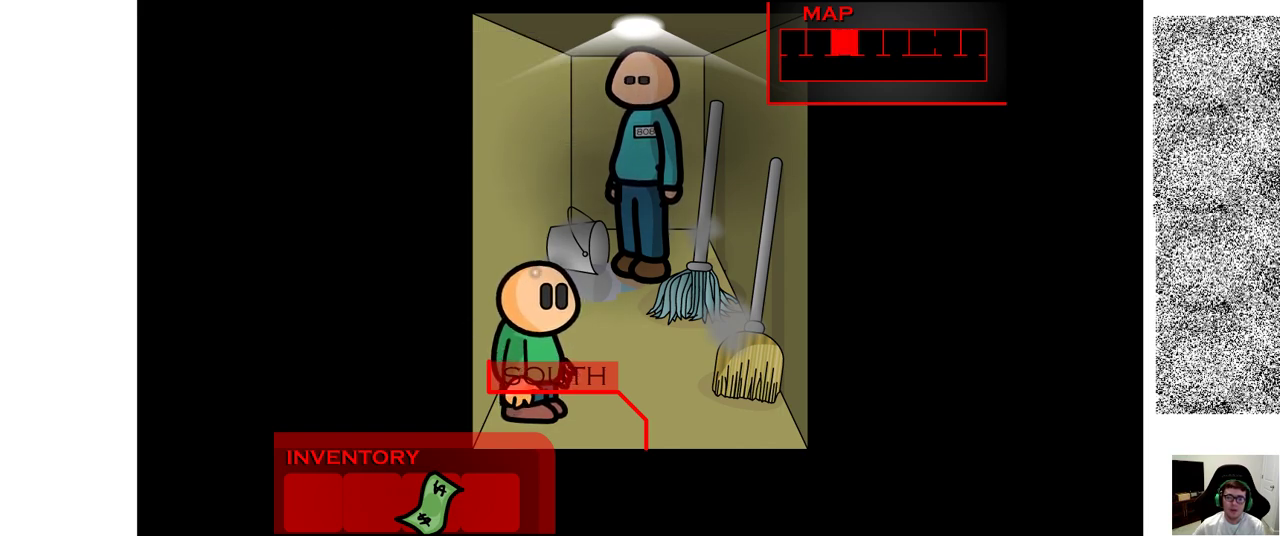
# Leave the janitor's closet, collecting the hall pass on the way to the NO SANITY poster hallway
pyautogui.click(548, 376)
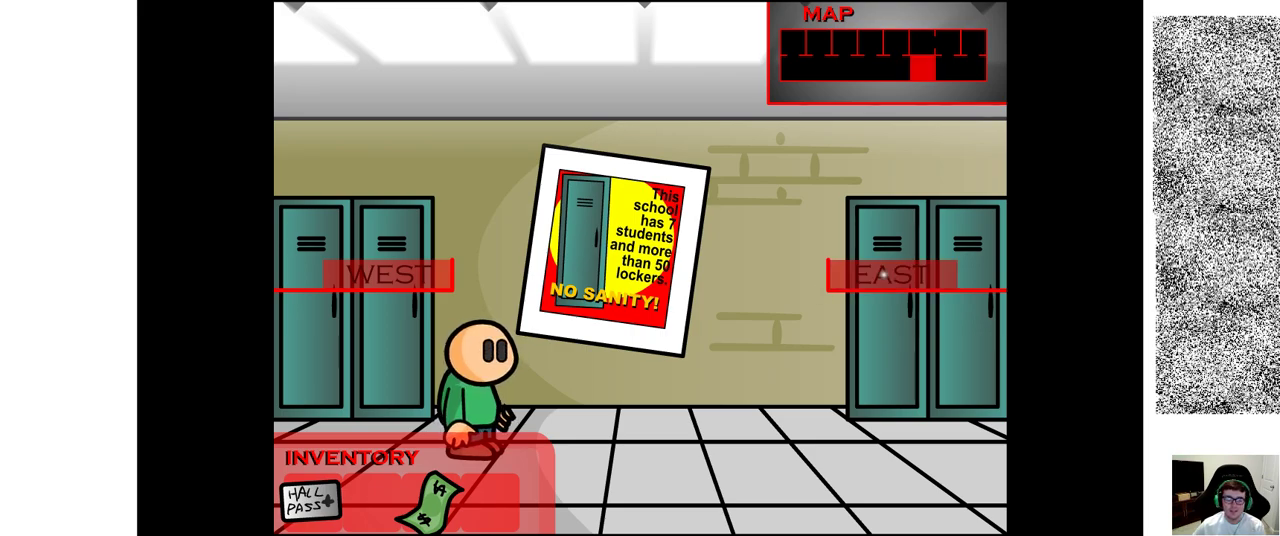
# Tour the vending machine room and double-door hallway, returning to the Feed Me kid's hallway
pyautogui.click(888, 274)
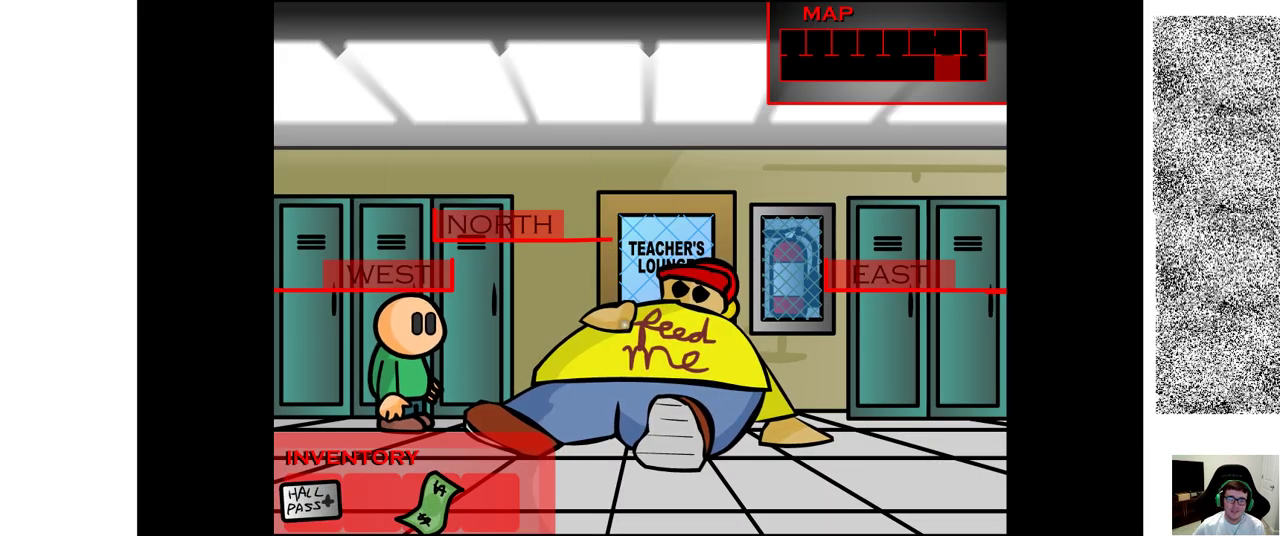
pyautogui.click(680, 350)
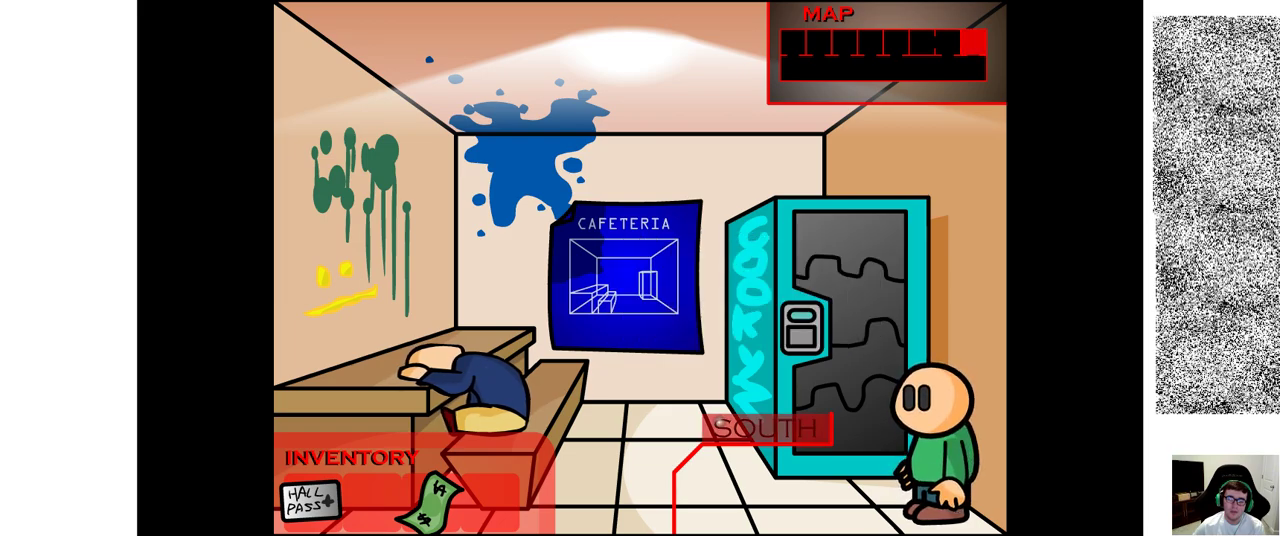
pyautogui.click(758, 428)
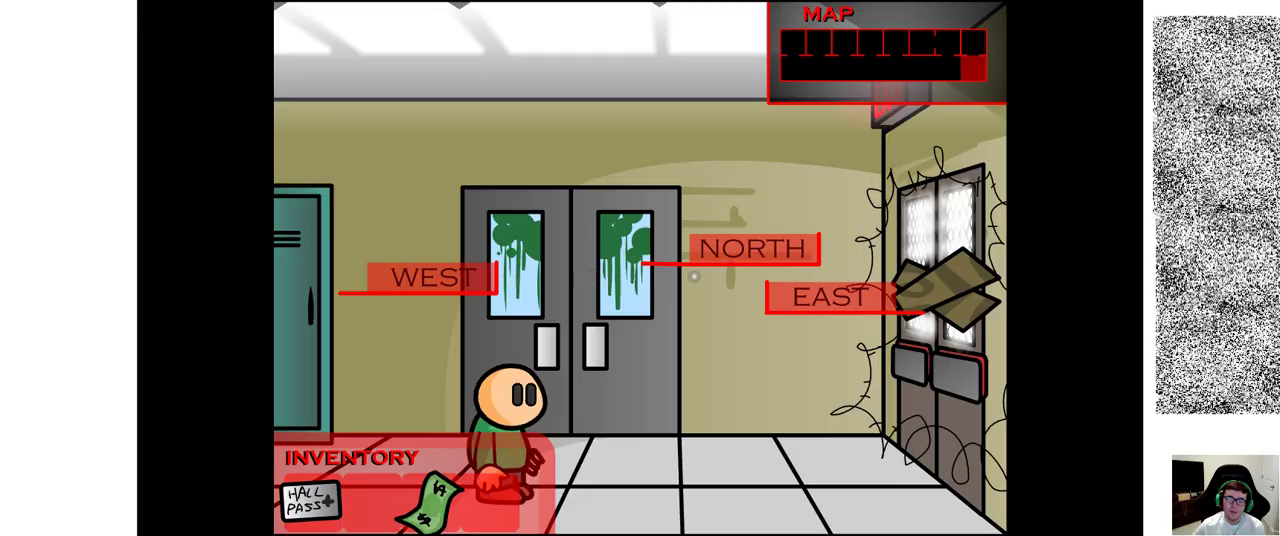
pyautogui.click(752, 248)
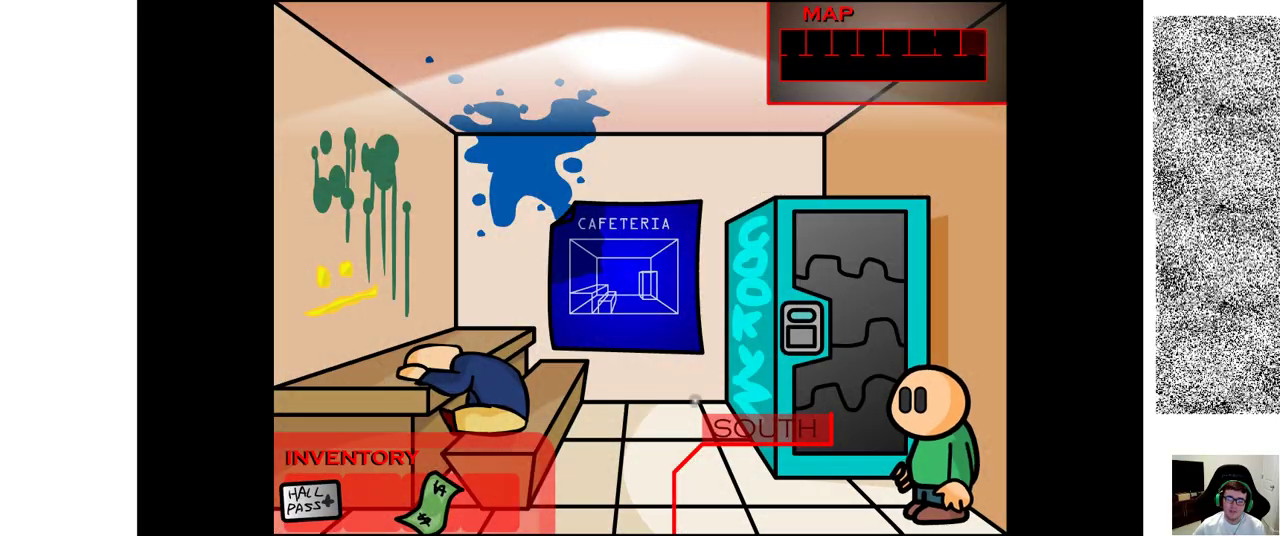
pyautogui.click(768, 428)
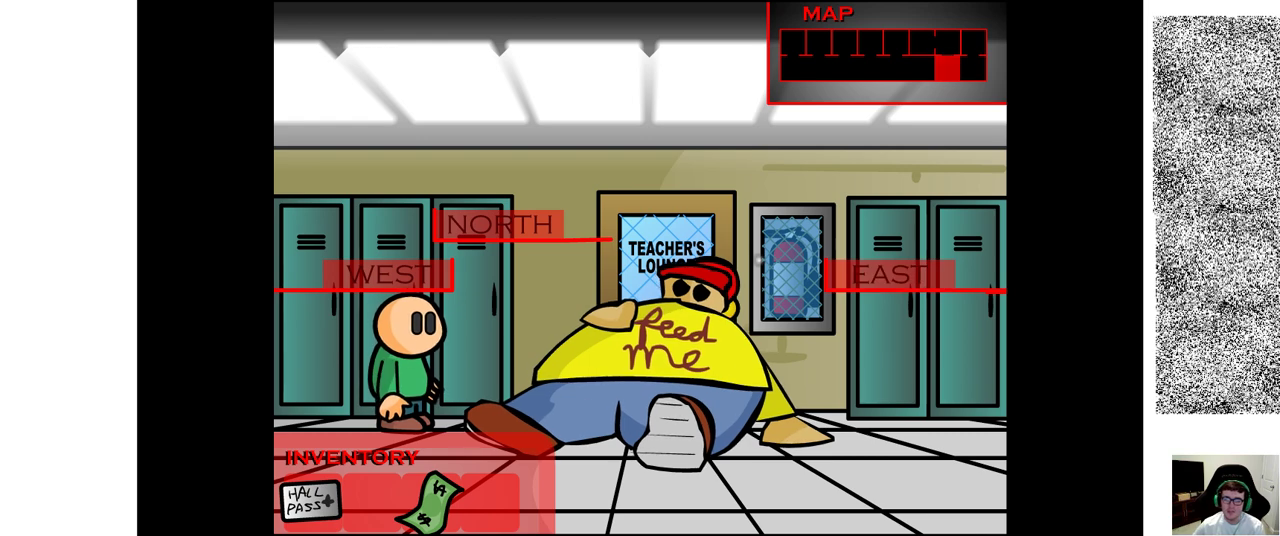
# Talk your way past the box office attendant and swing open the wooden door beyond
pyautogui.click(660, 350)
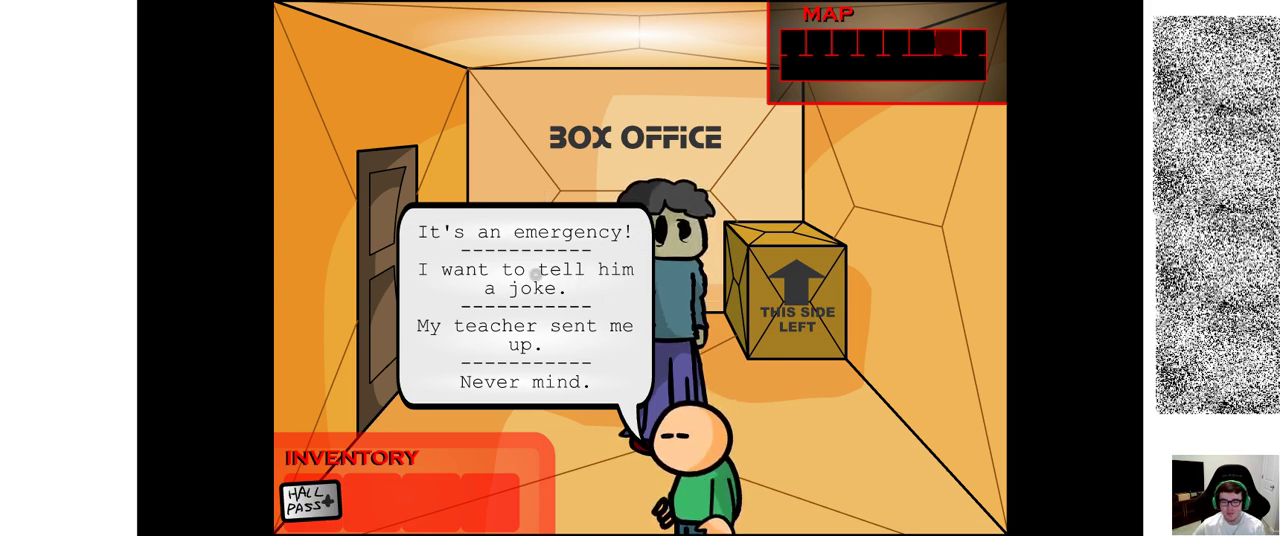
pyautogui.click(528, 268)
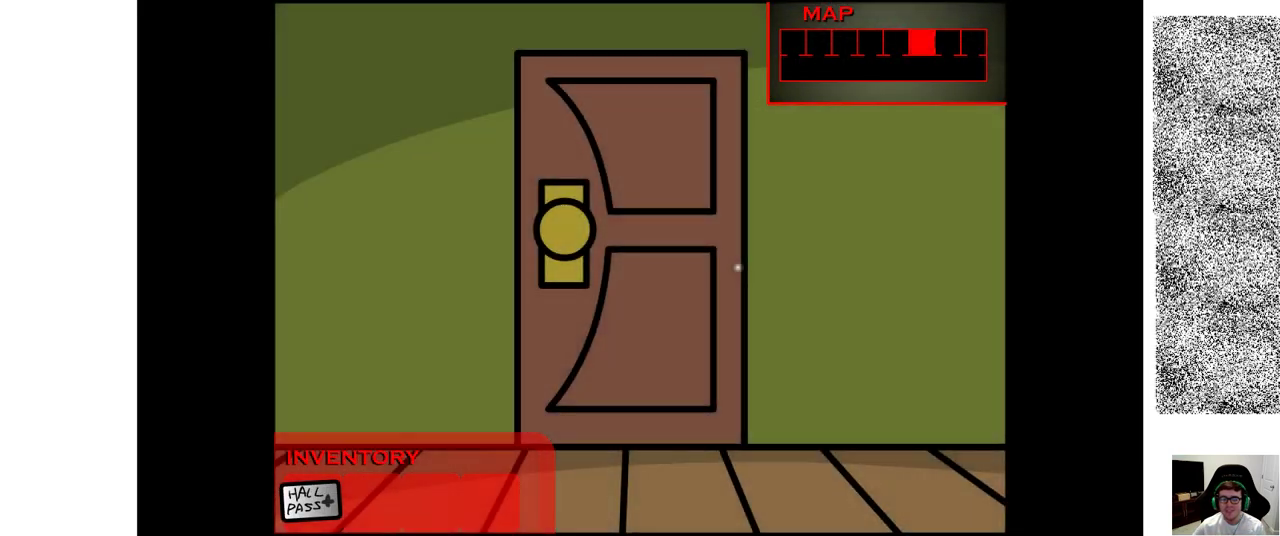
pyautogui.click(570, 230)
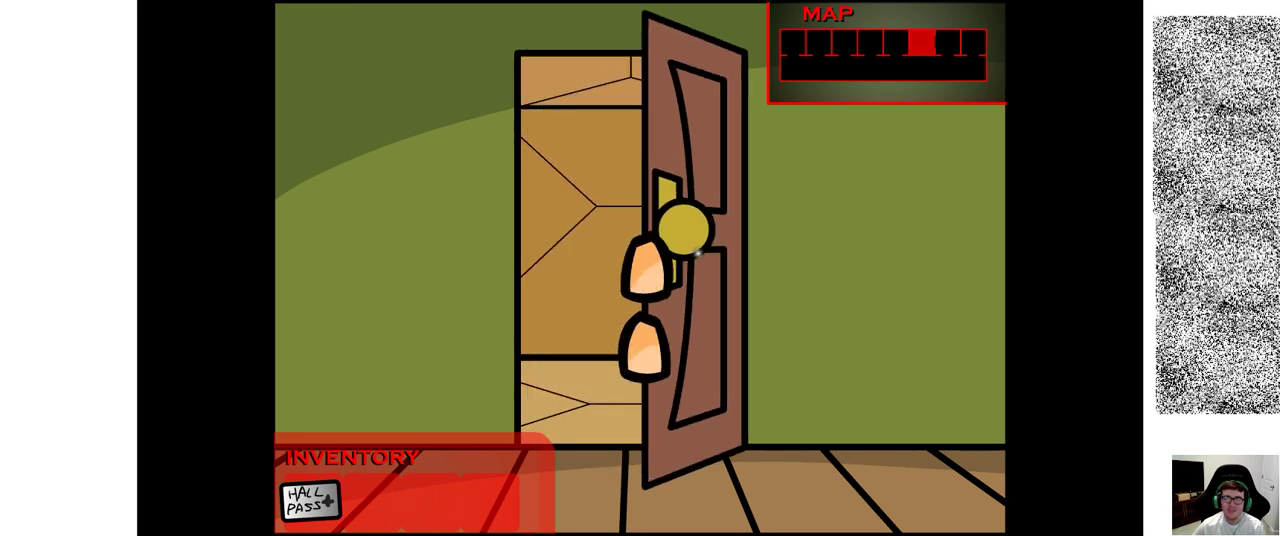